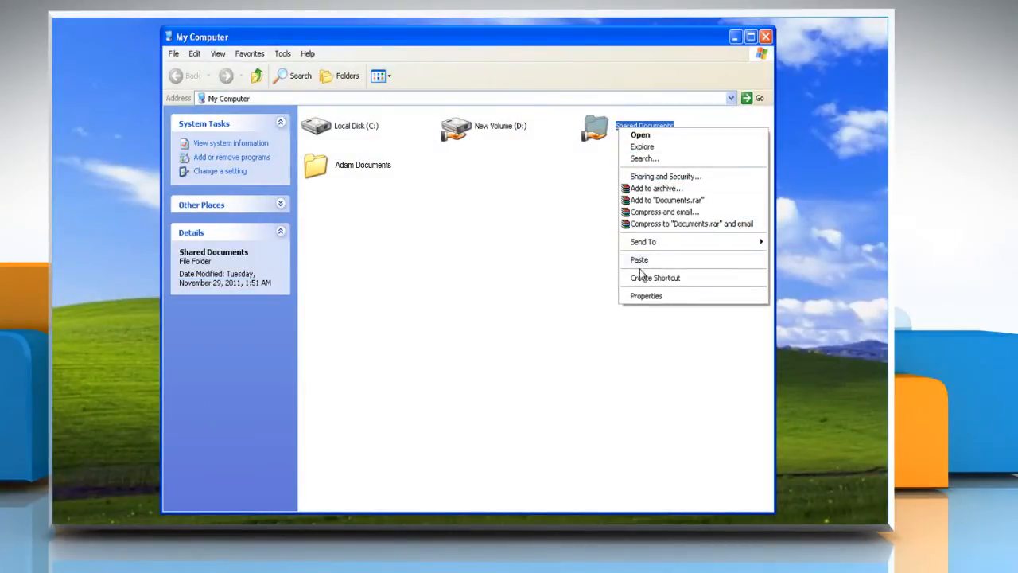
Step: Reach the advanced security settings of the Shared Documents folder
{"action": "left_click", "coordinate": [645, 294]}
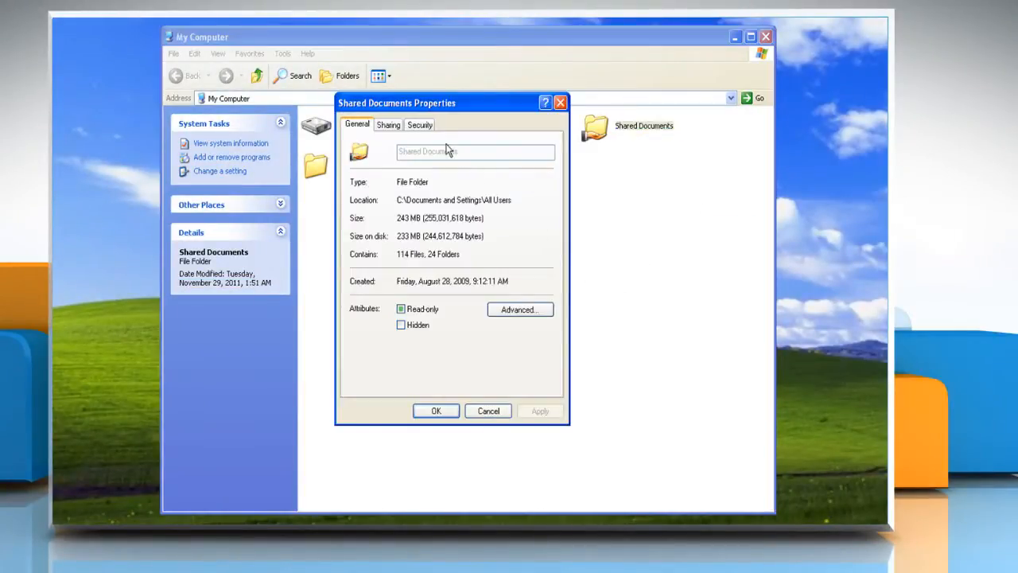
{"action": "left_click", "coordinate": [420, 124]}
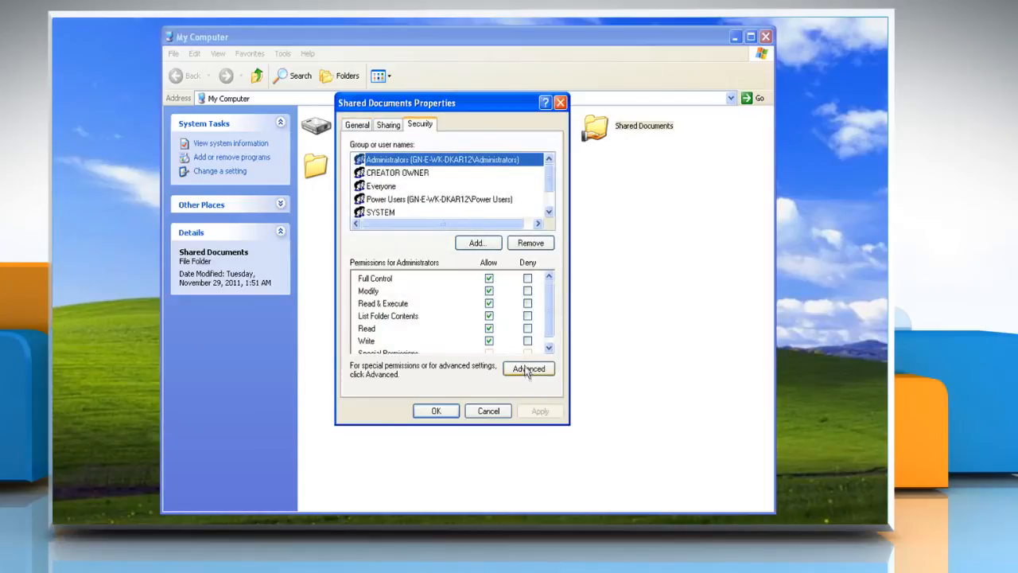
{"action": "left_click", "coordinate": [528, 369]}
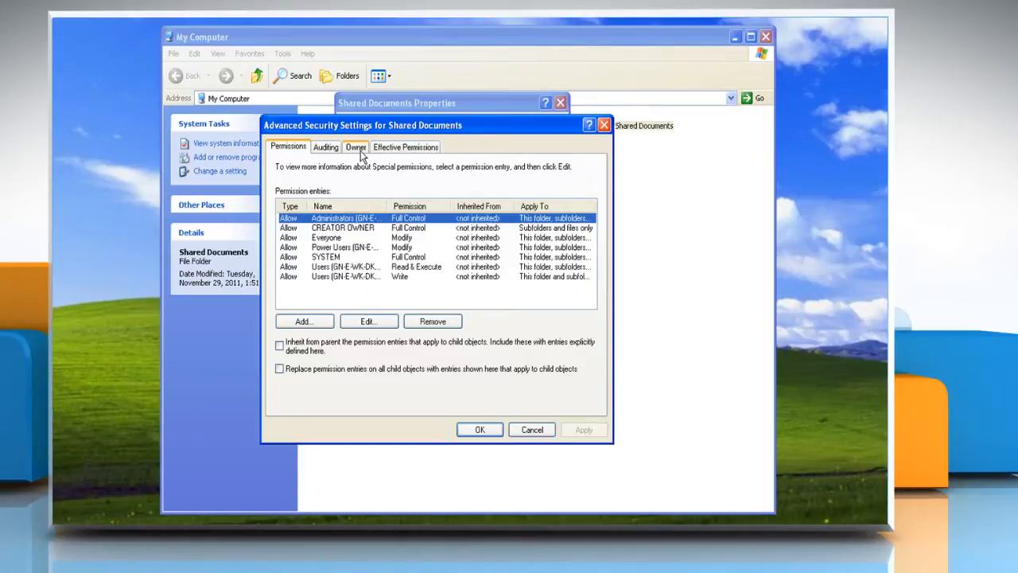
Step: On the Owner list, make the current user the folder's owner and confirm
{"action": "left_click", "coordinate": [357, 147]}
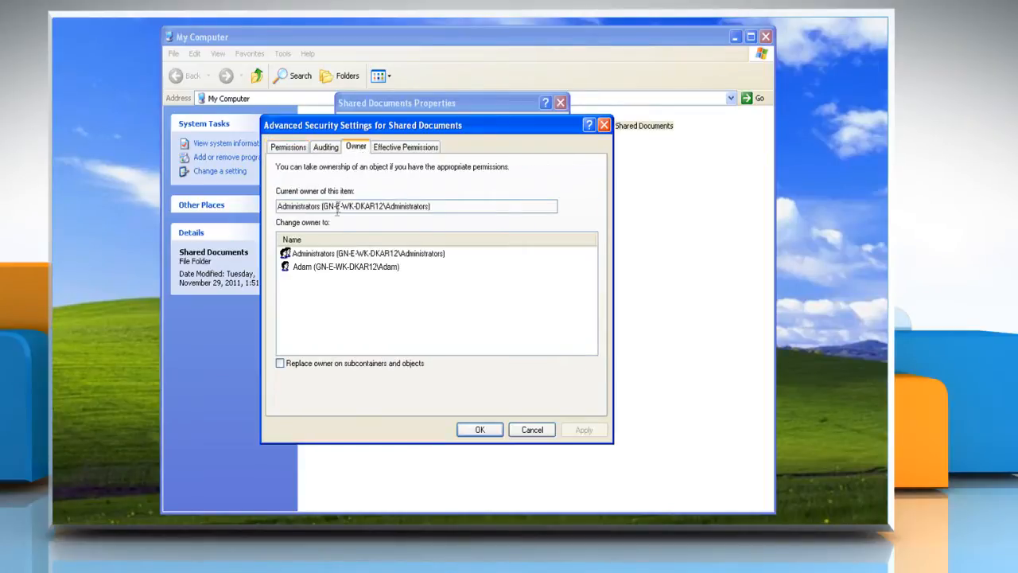
{"action": "left_click", "coordinate": [345, 267]}
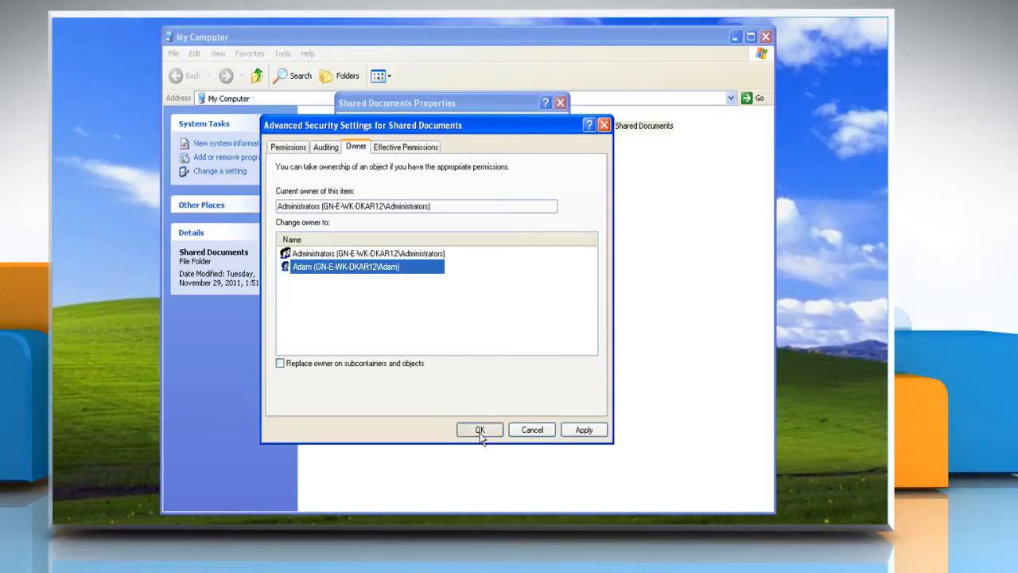
{"action": "left_click", "coordinate": [479, 429]}
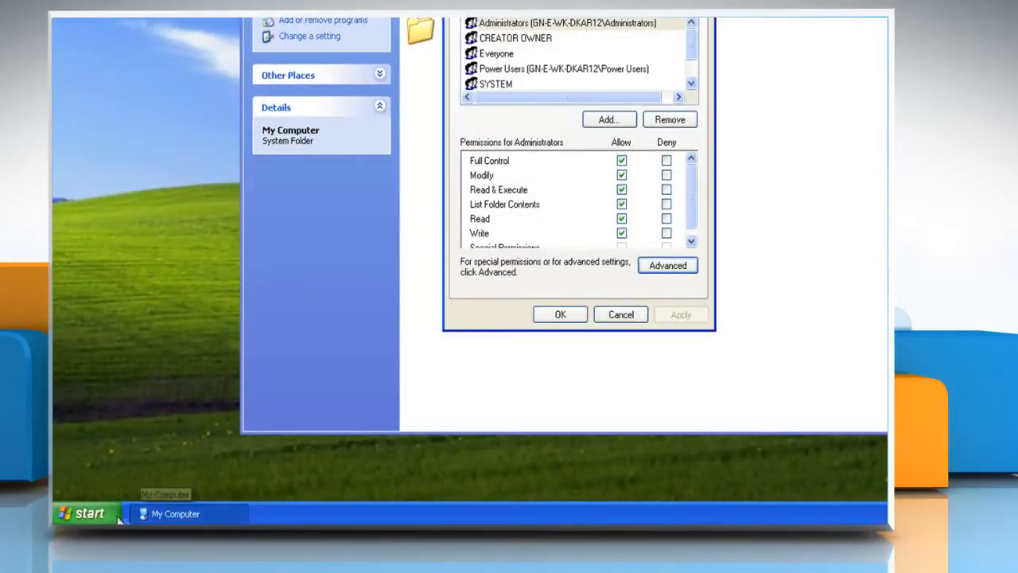
{"action": "left_click", "coordinate": [86, 513]}
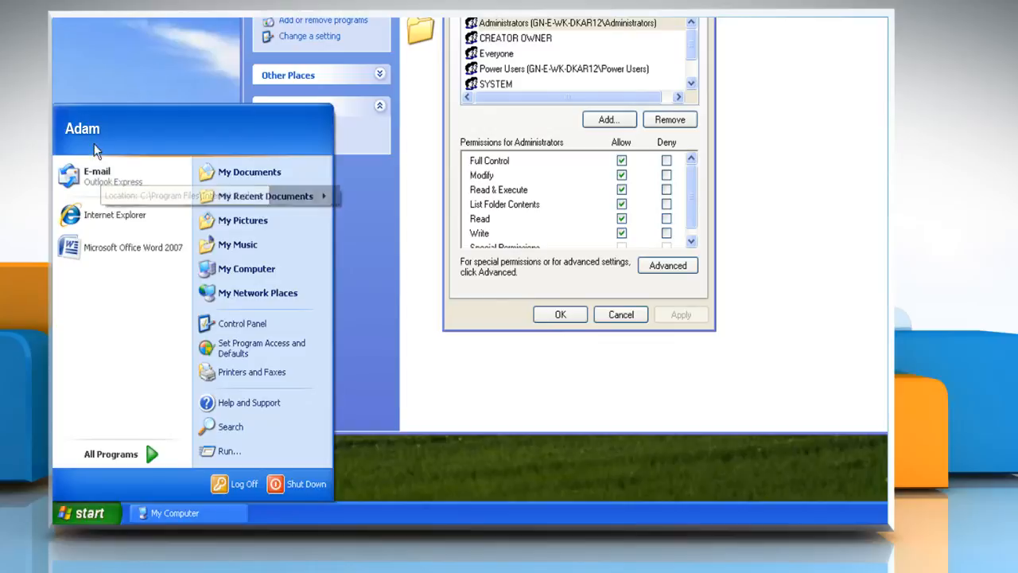
{"action": "mouse_move", "coordinate": [477, 135]}
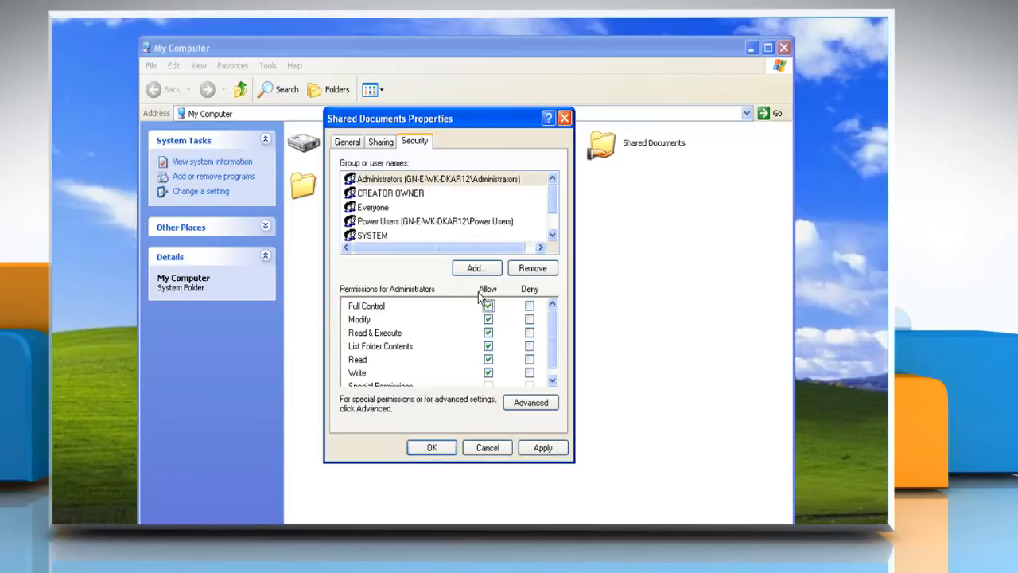
{"action": "mouse_move", "coordinate": [437, 189]}
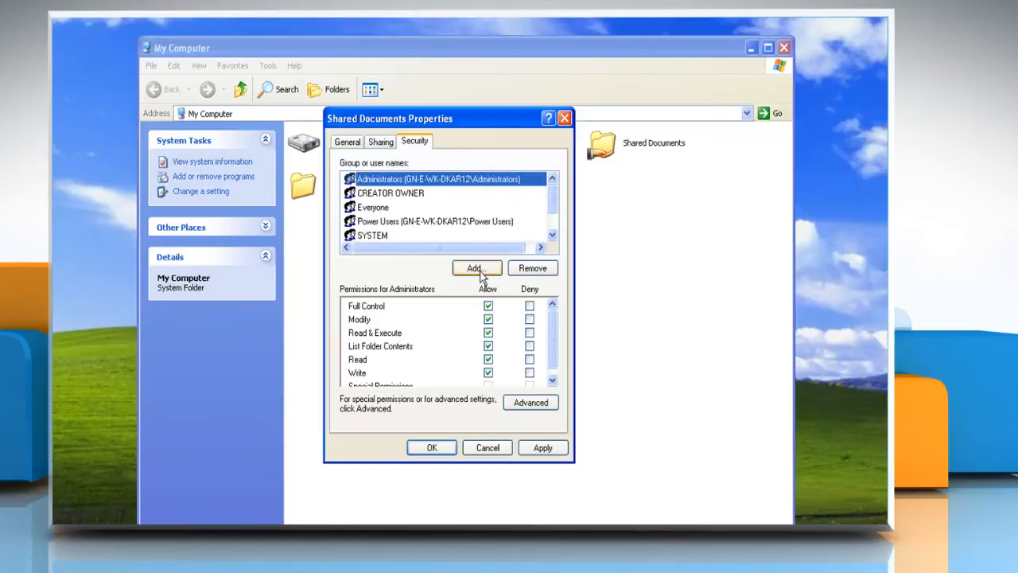
Step: Add the Everyone group to the permission list and allow it Full Control
{"action": "left_click", "coordinate": [476, 267]}
{"action": "type", "text": "Everyone"}
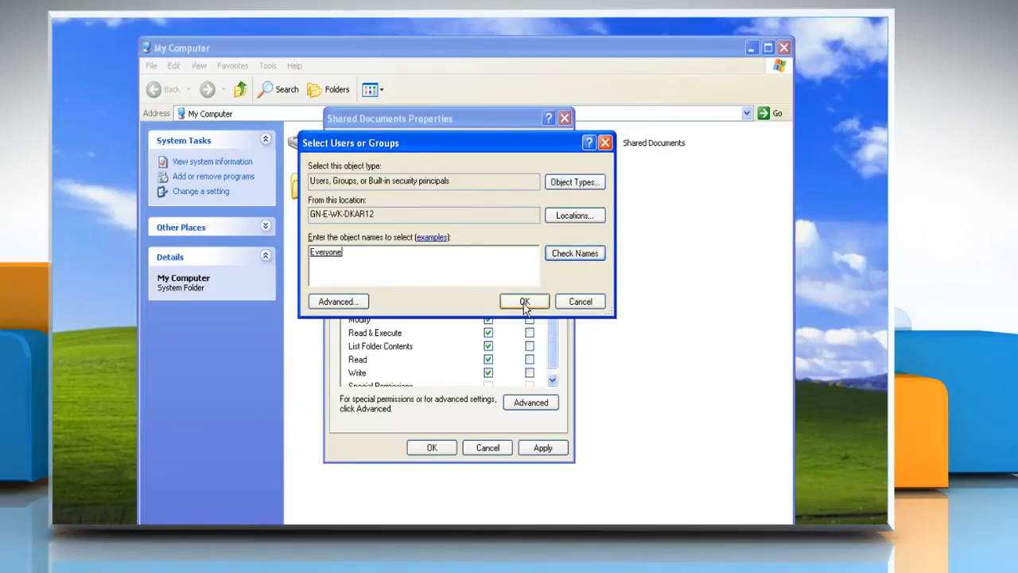
{"action": "left_click", "coordinate": [525, 301]}
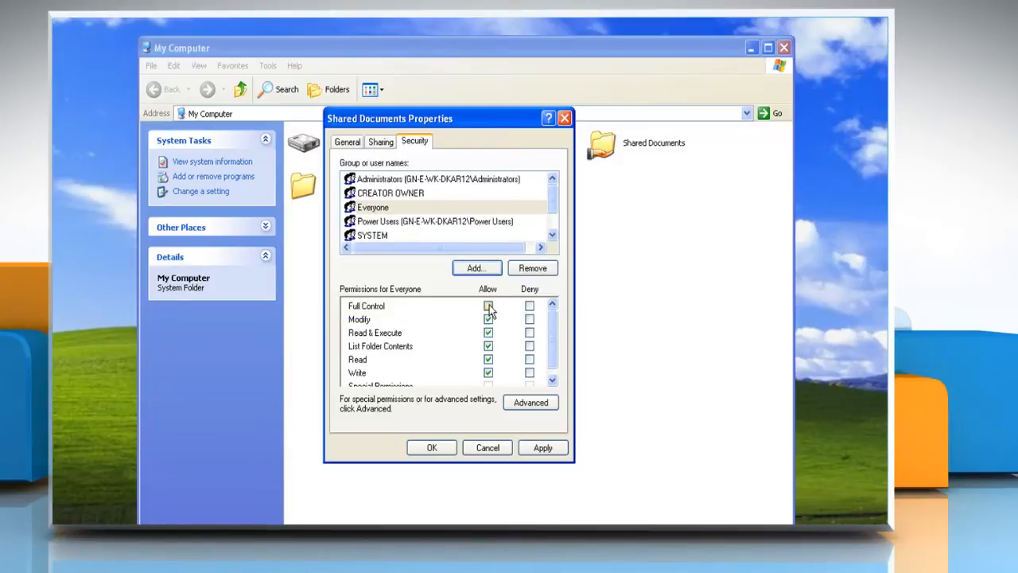
{"action": "left_click", "coordinate": [487, 305]}
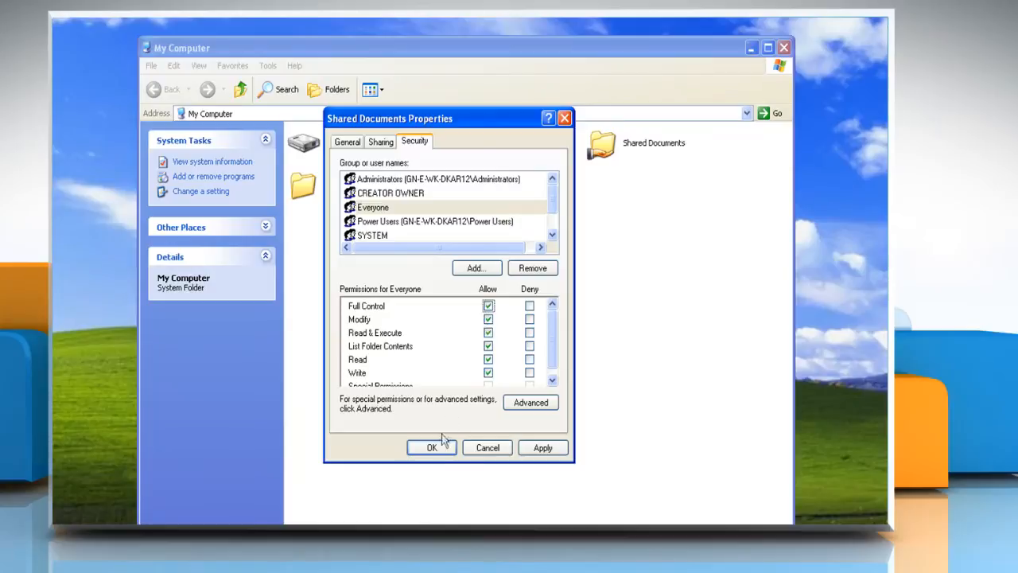
Step: Confirm the permissions, then browse Shared Documents into Music and Stardock
{"action": "left_click", "coordinate": [431, 447]}
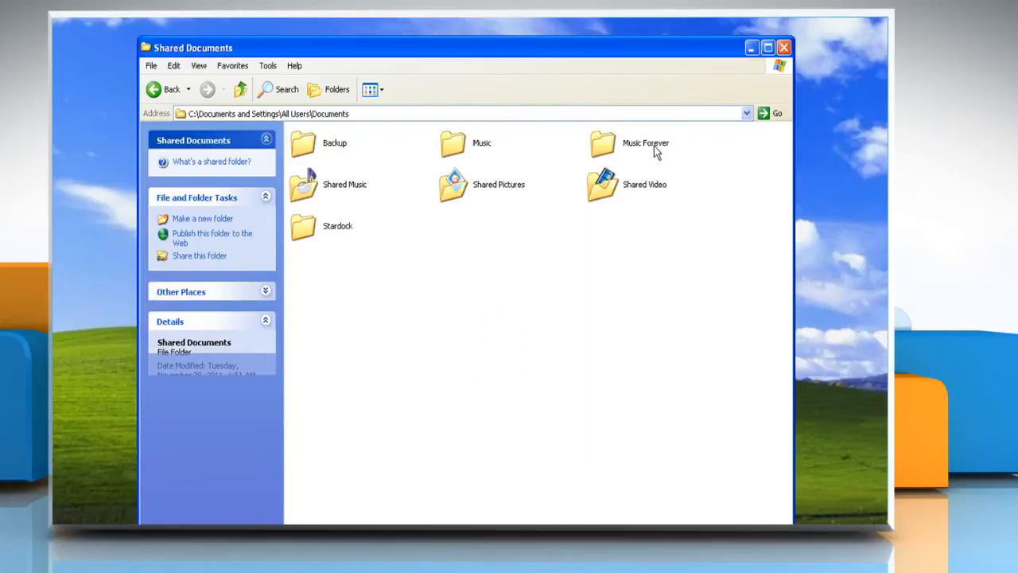
{"action": "left_click", "coordinate": [452, 143]}
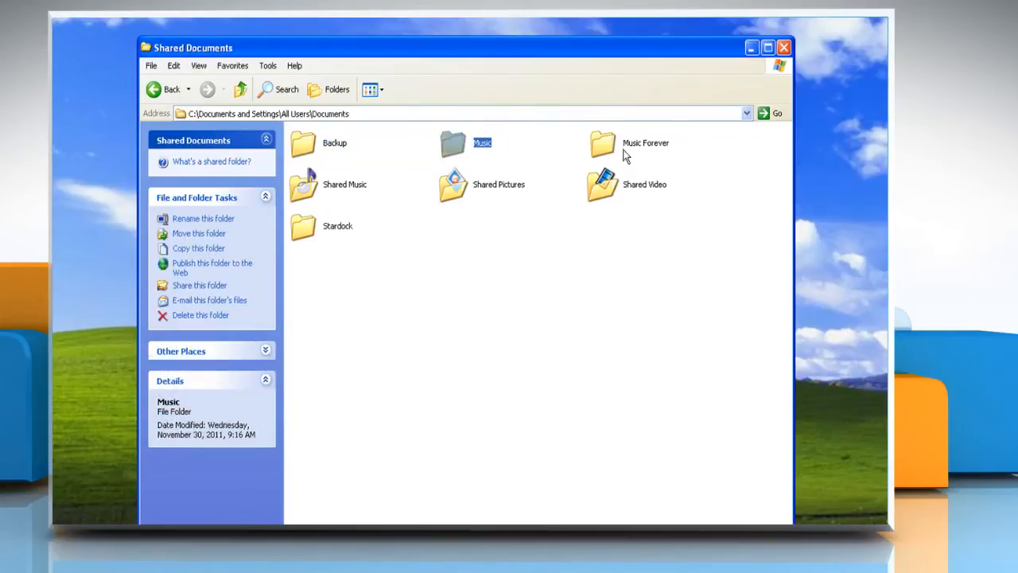
{"action": "left_click", "coordinate": [337, 226]}
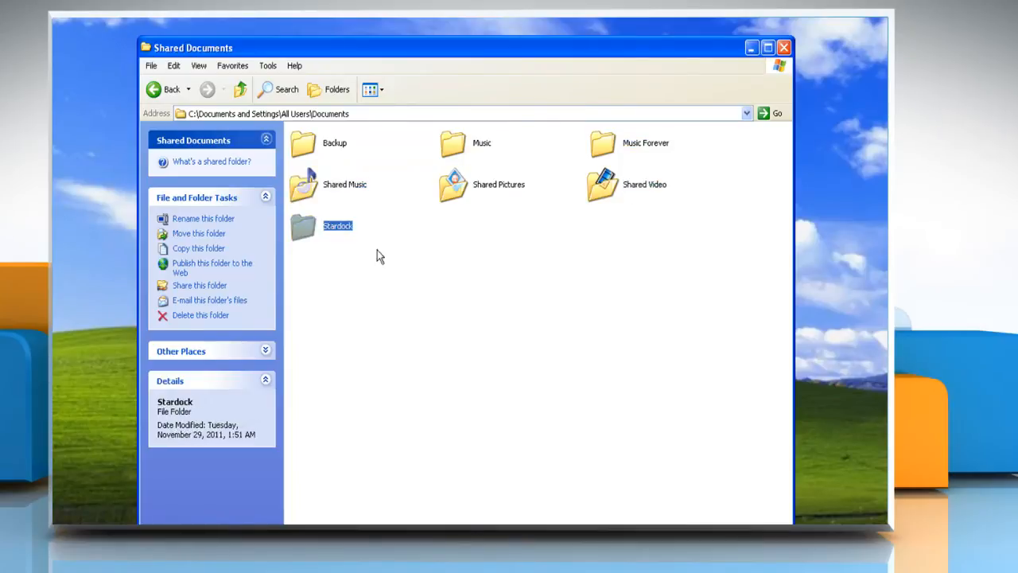